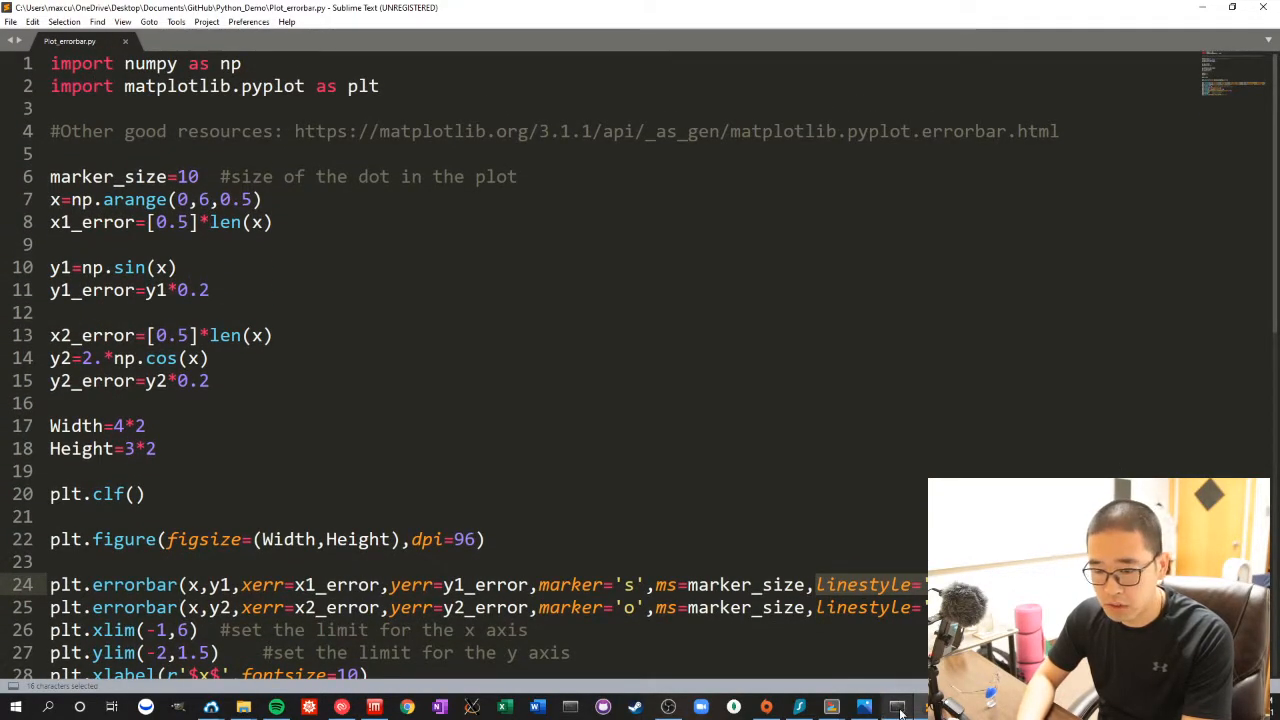
- Run the errorbar script (Ctrl+B) to open the 'Collisional Dependence' Matplotlib figure
{"action": "left_click", "coordinate": [894, 704]}
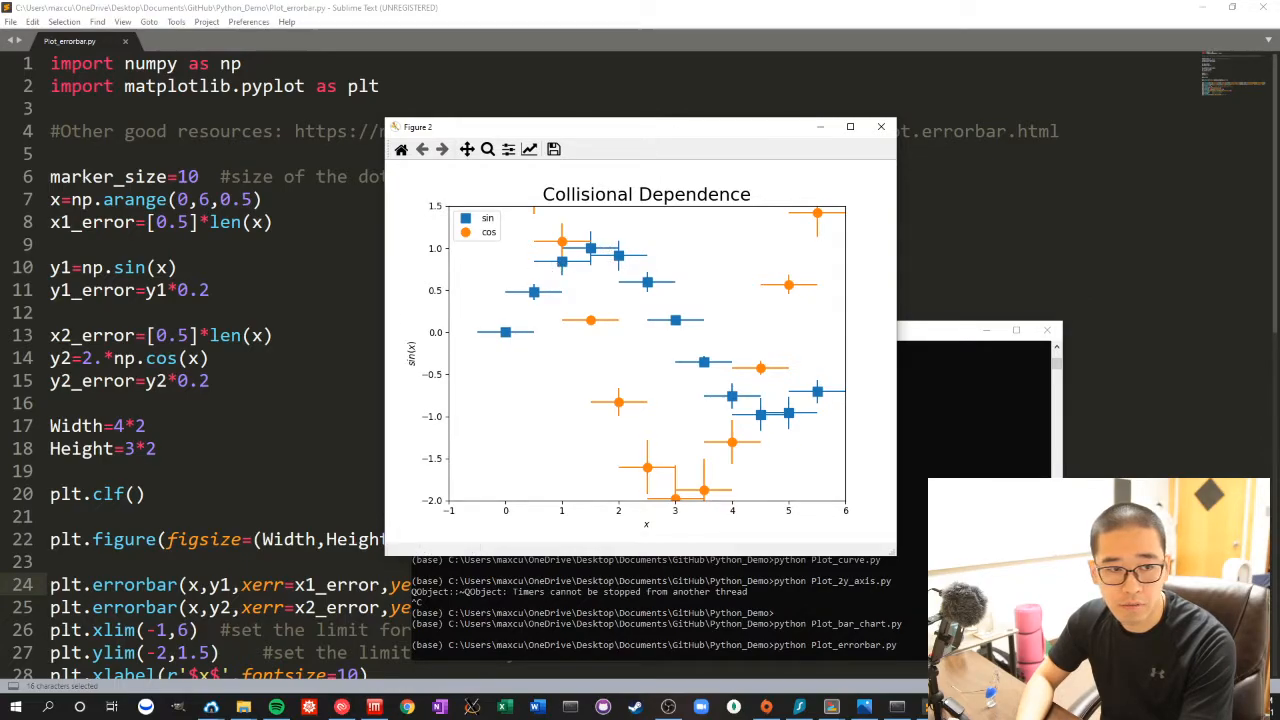
{"action": "mouse_move", "coordinate": [556, 290]}
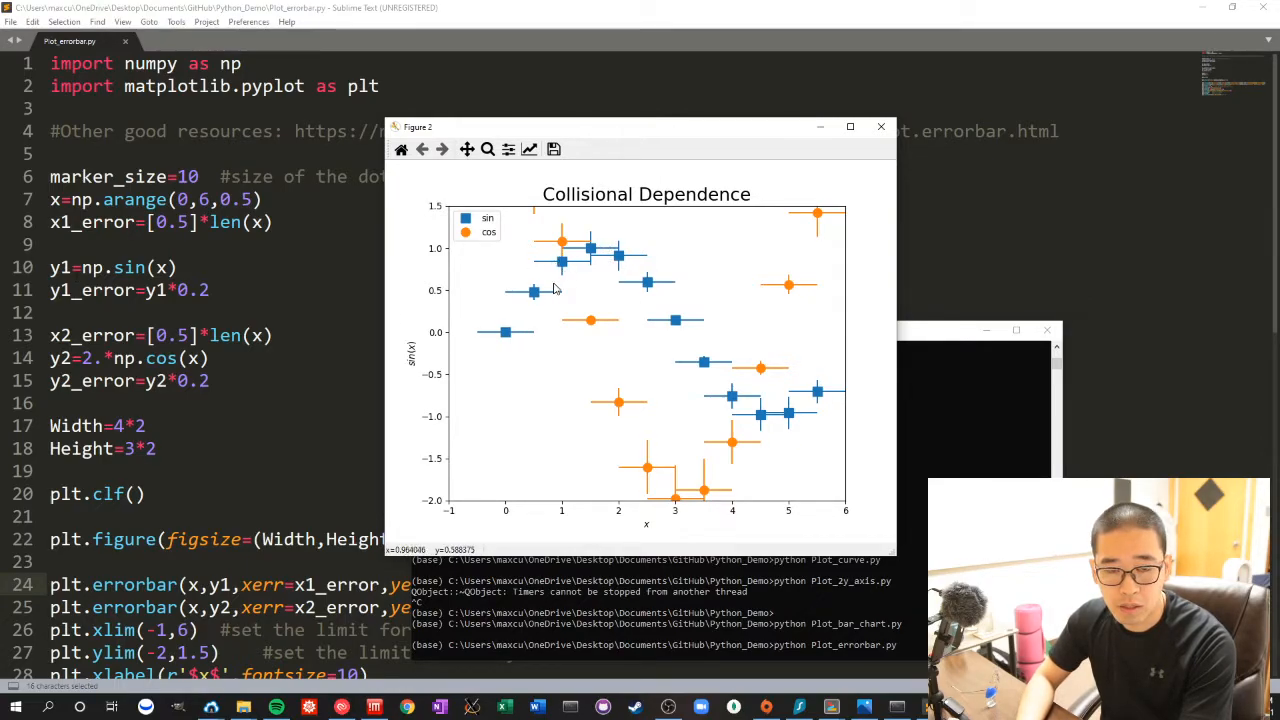
{"action": "mouse_move", "coordinate": [442, 264]}
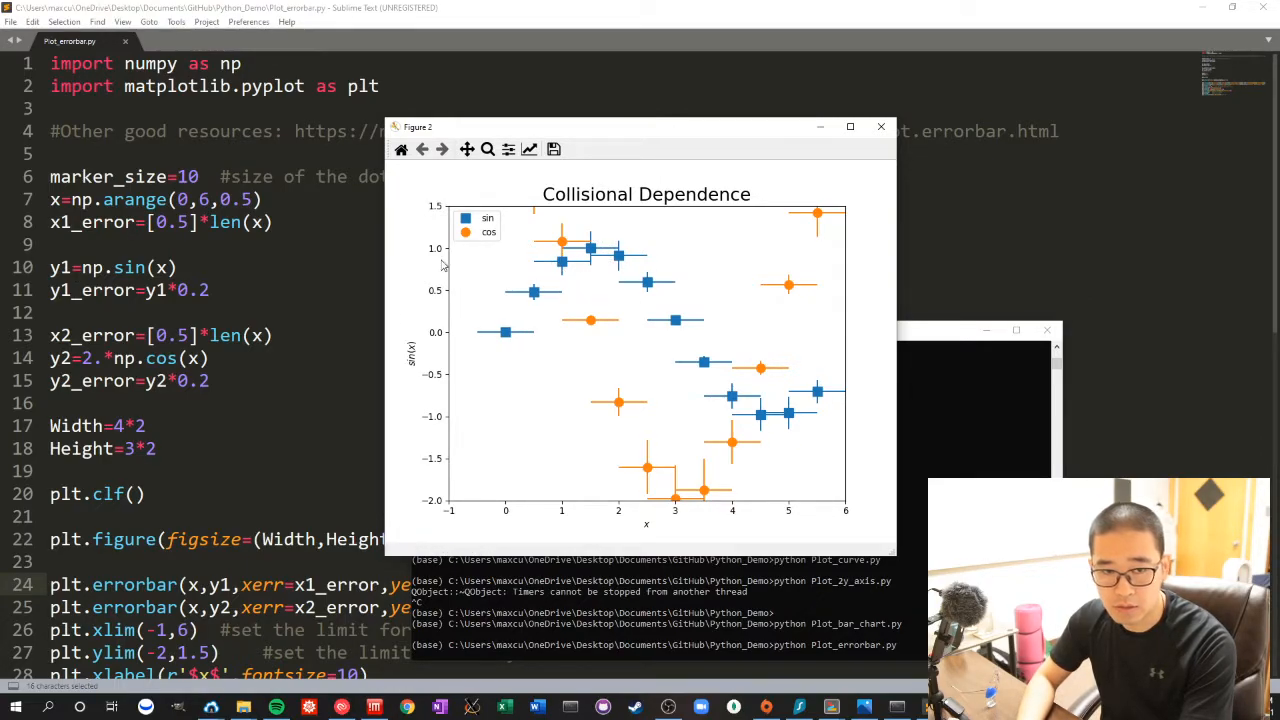
{"action": "mouse_move", "coordinate": [894, 192]}
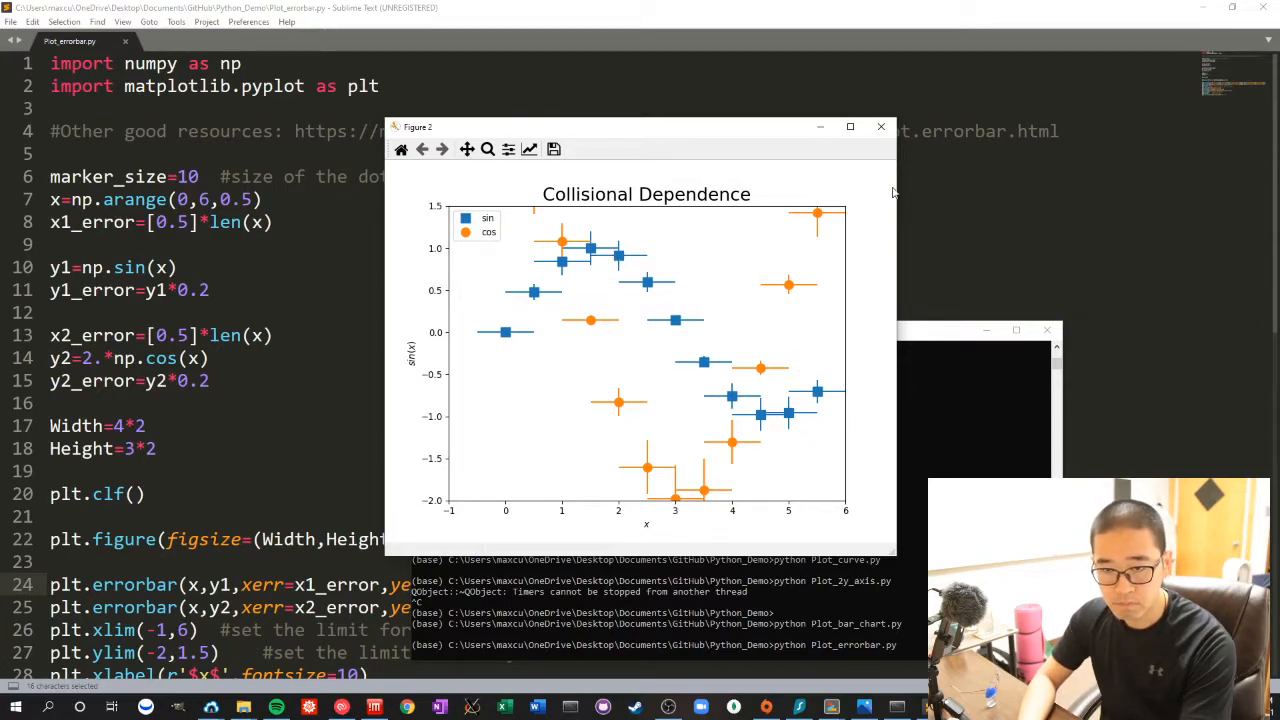